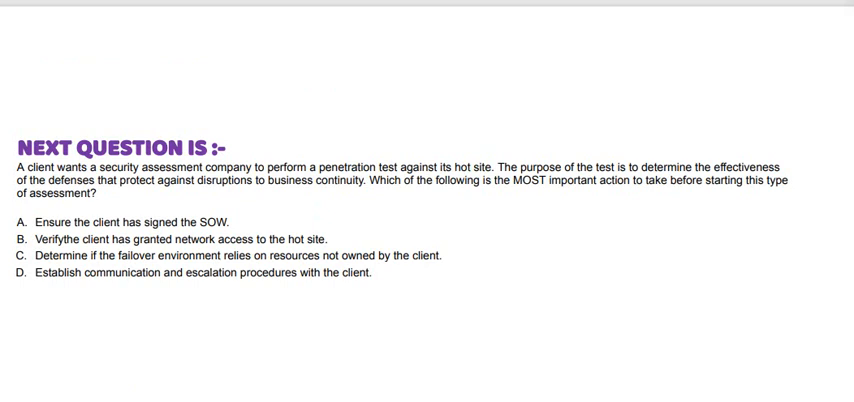
scroll("down", 3)
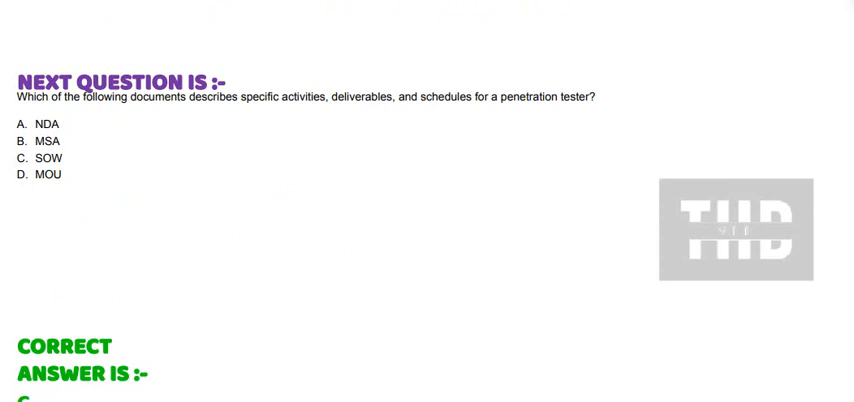
scroll("down", 3)
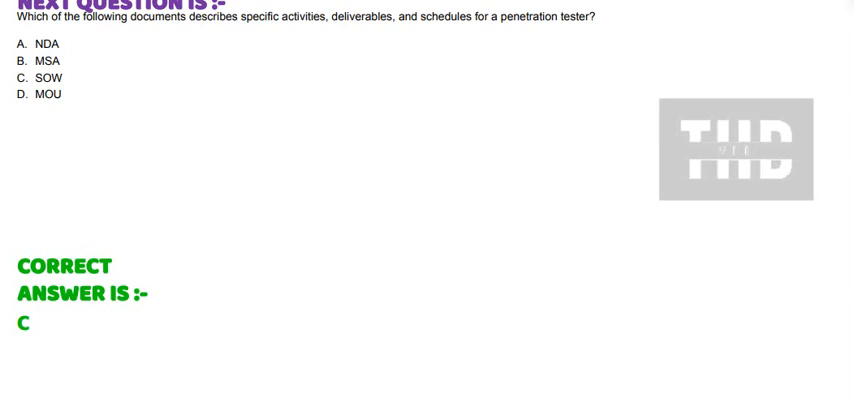
scroll("down", 3)
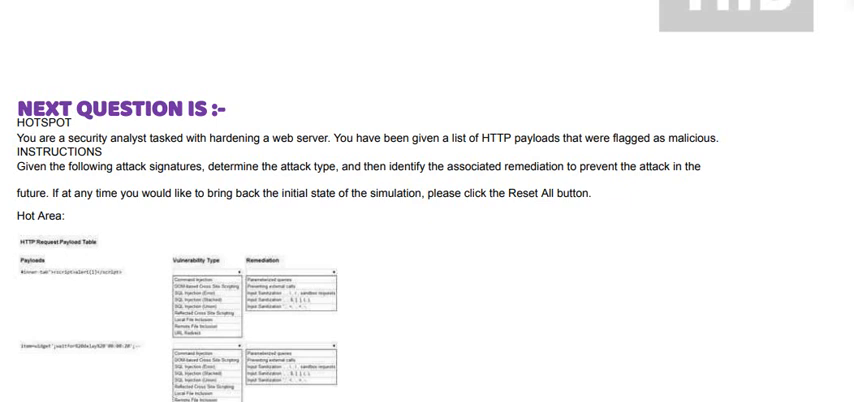
scroll("down", 3)
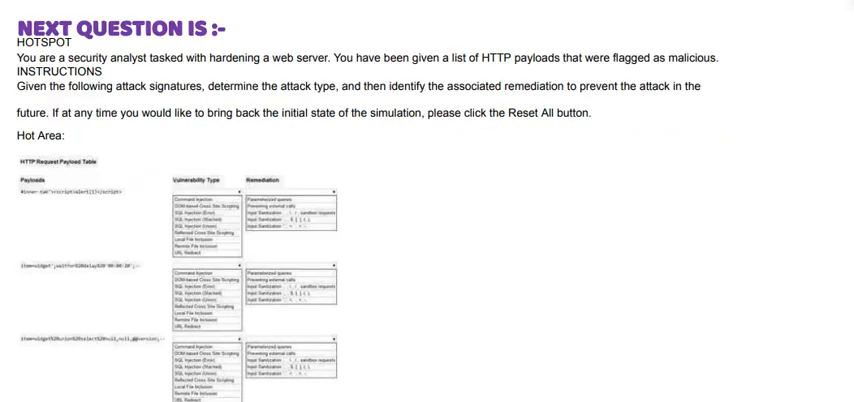
scroll("down", 3)
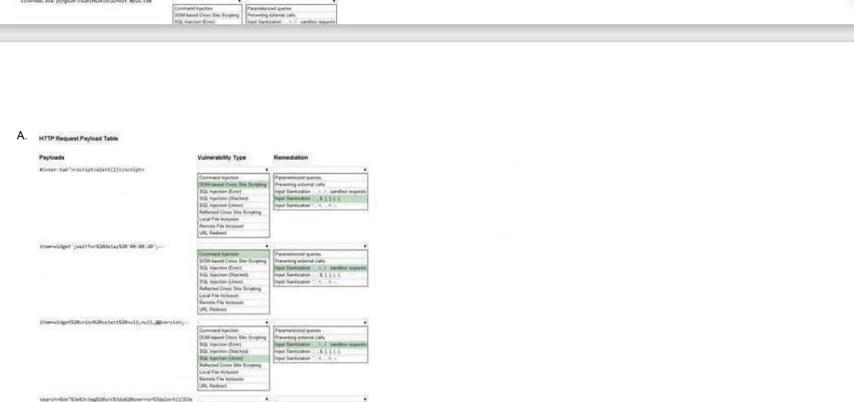
scroll("down", 3)
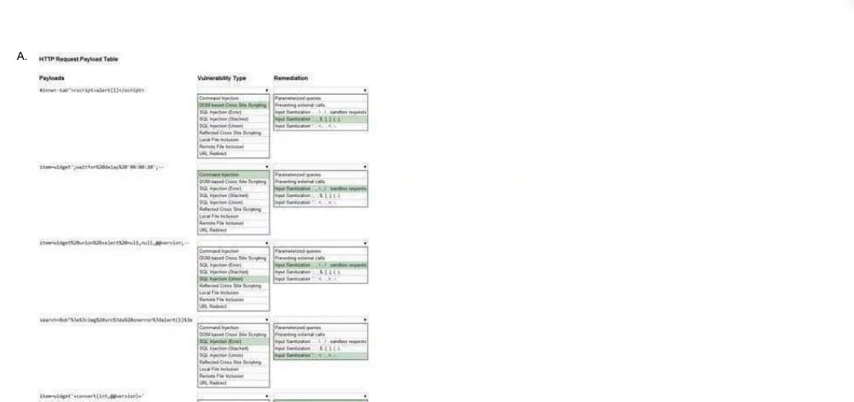
scroll("down", 3)
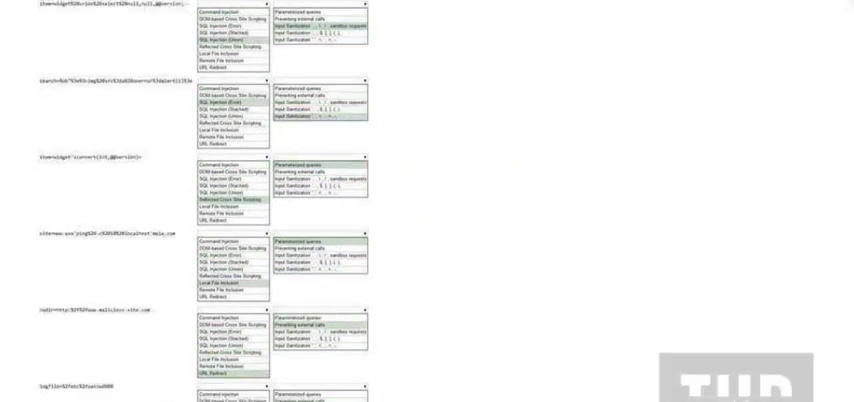
scroll("down", 3)
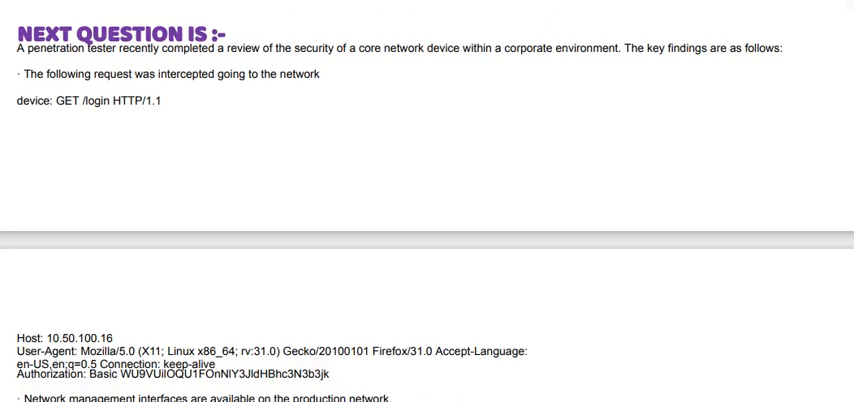
scroll("down", 3)
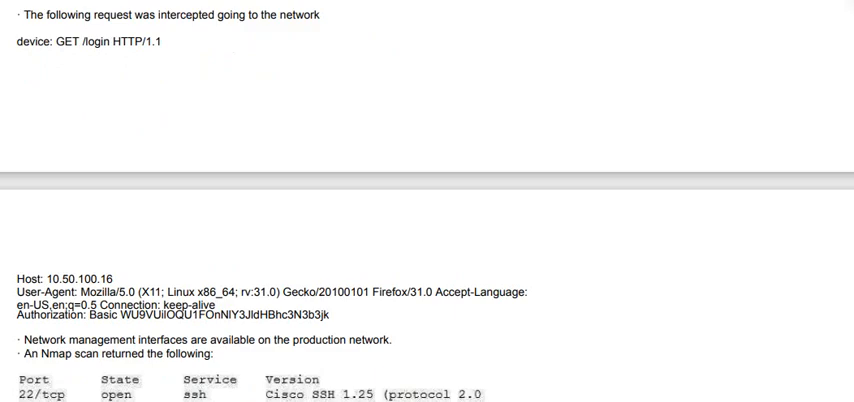
scroll("down", 3)
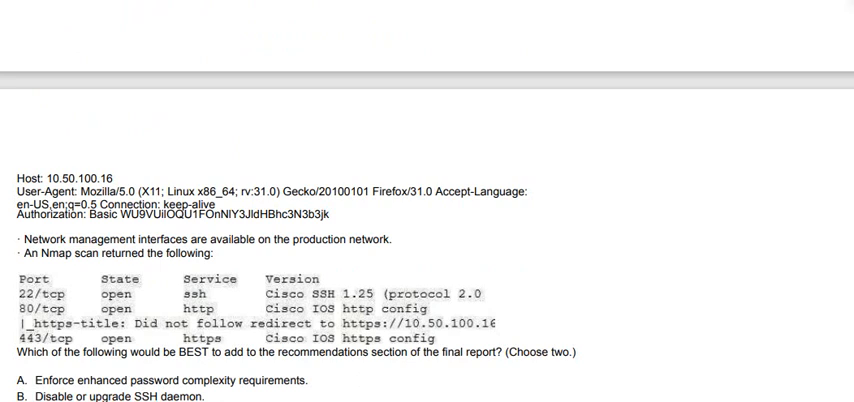
scroll("down", 3)
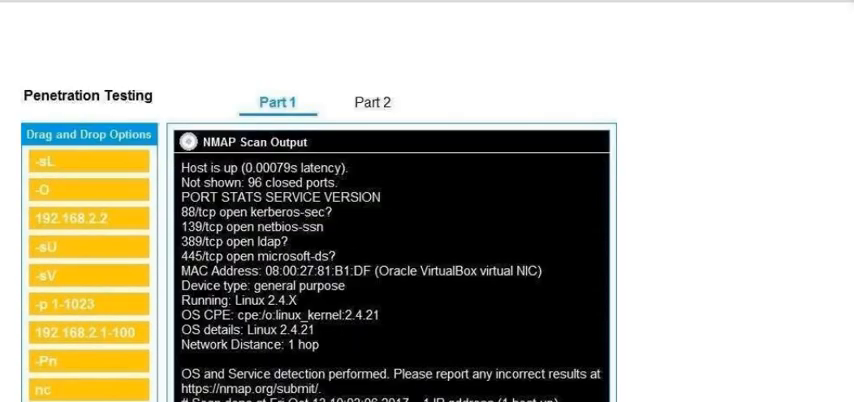
scroll("down", 3)
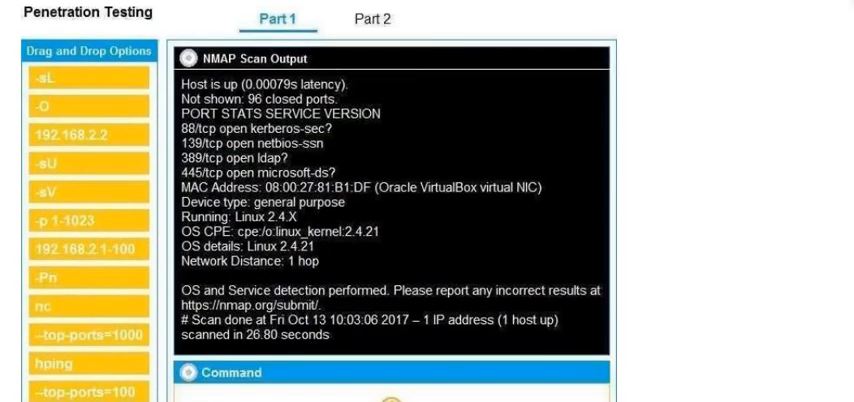
scroll("down", 3)
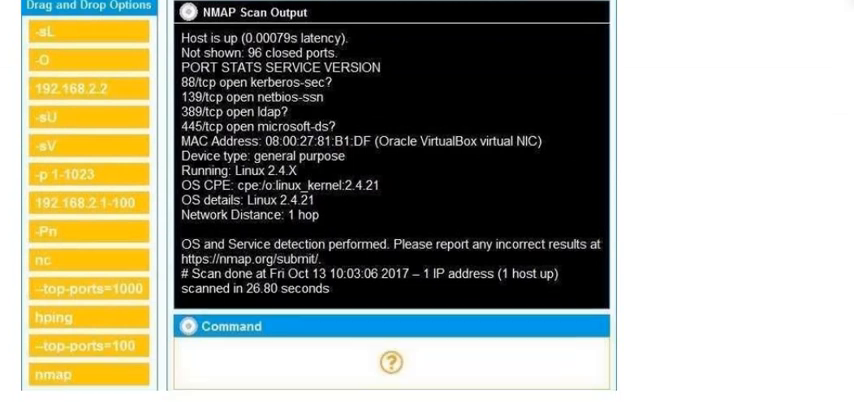
scroll("down", 3)
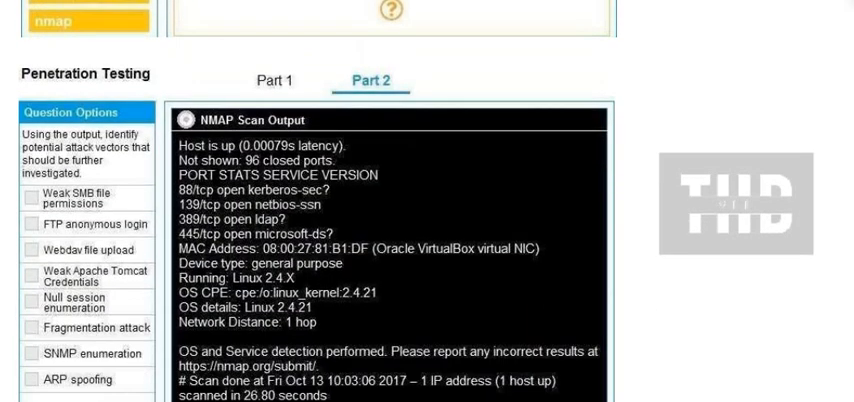
scroll("down", 3)
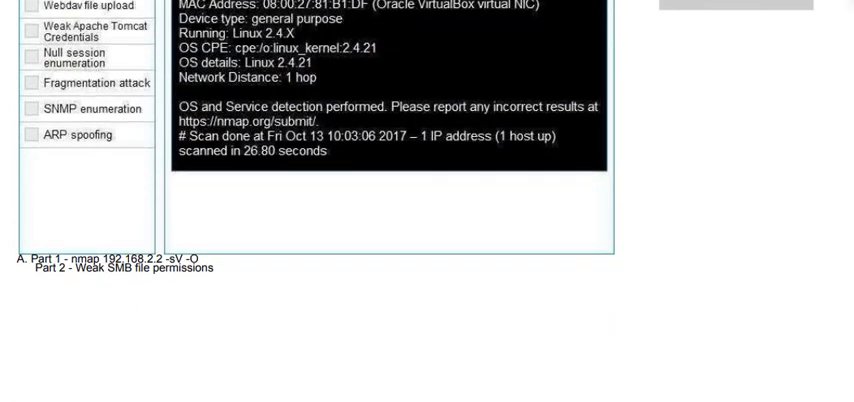
scroll("down", 3)
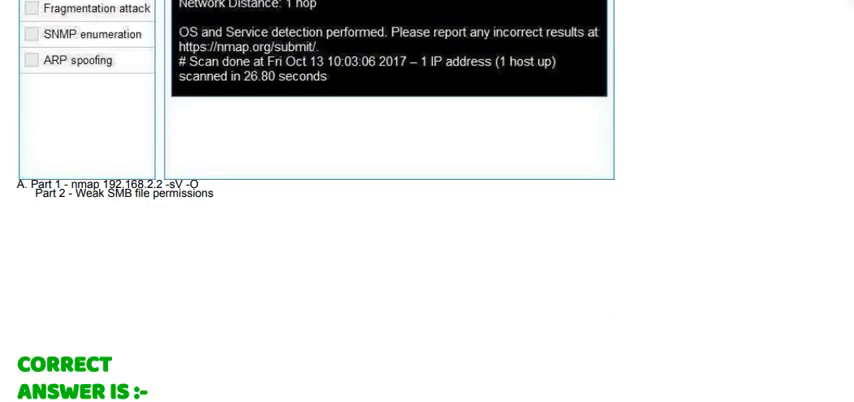
scroll("down", 3)
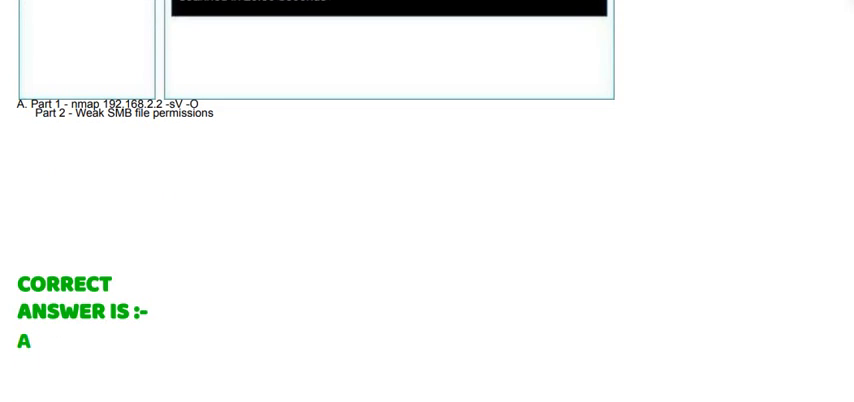